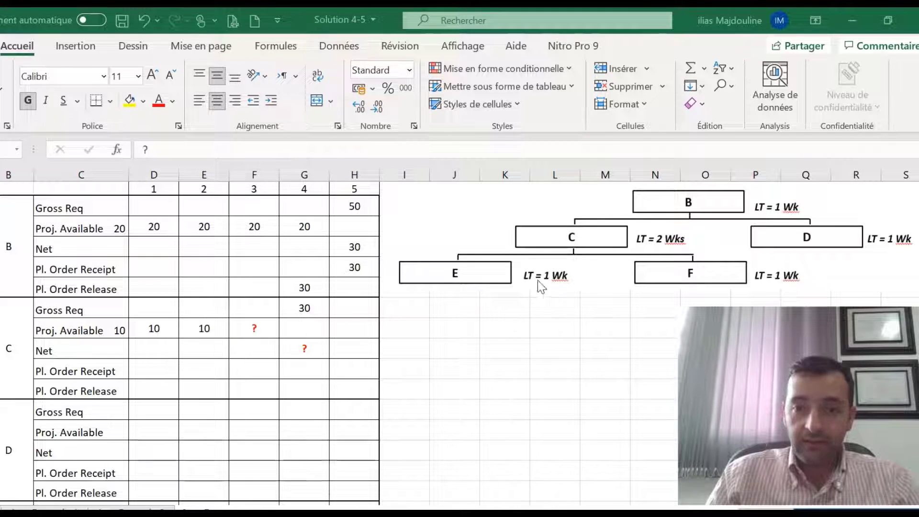
Enter item C's week-4 net requirement (20) and week-3 projected available (10).
{"action": "scroll", "scroll_direction": "down", "scroll_amount": 3}
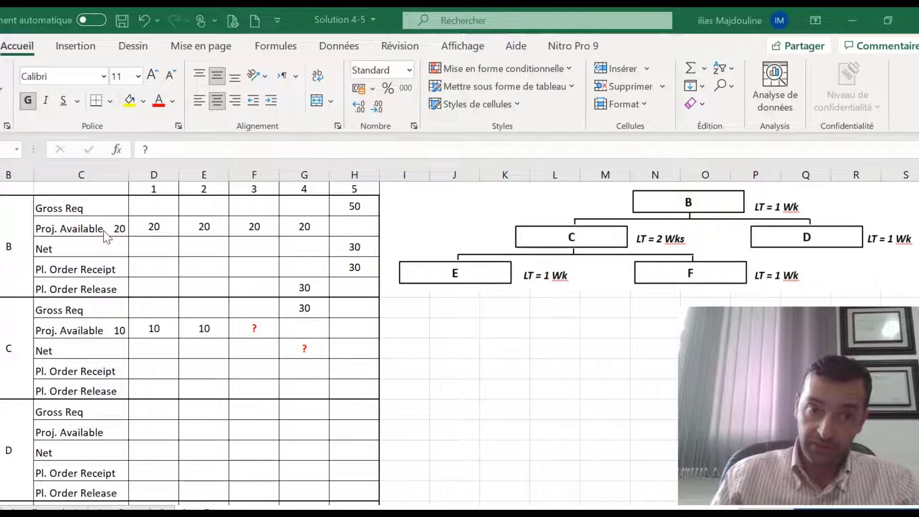
{"action": "mouse_move", "coordinate": [84, 263]}
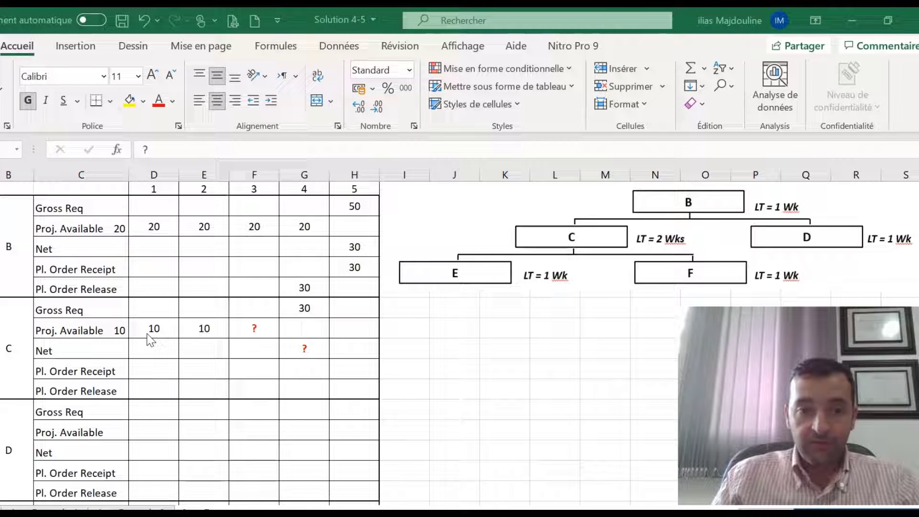
{"action": "mouse_move", "coordinate": [209, 337]}
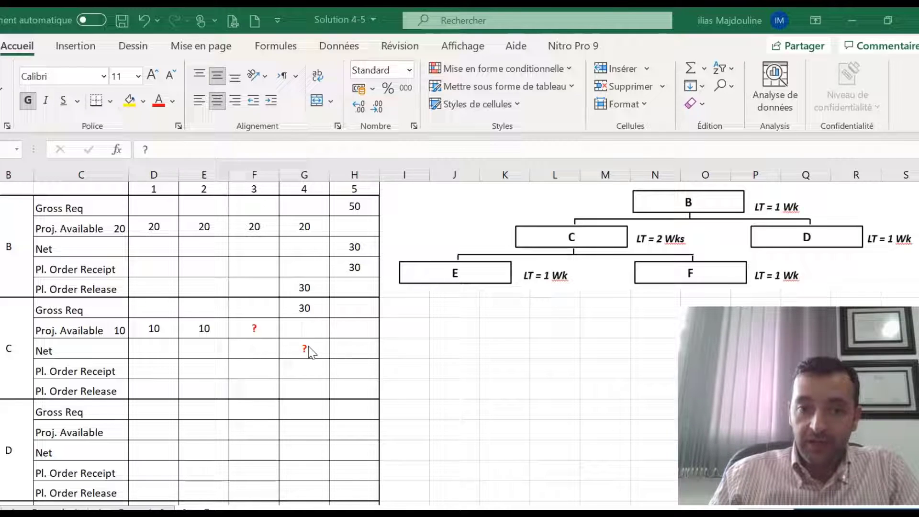
{"action": "left_click", "coordinate": [253, 328]}
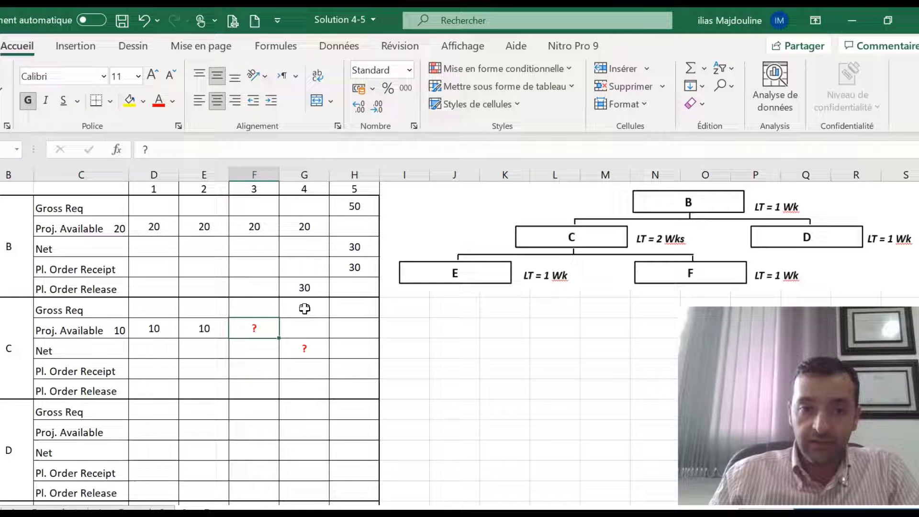
{"action": "type", "text": "30"}
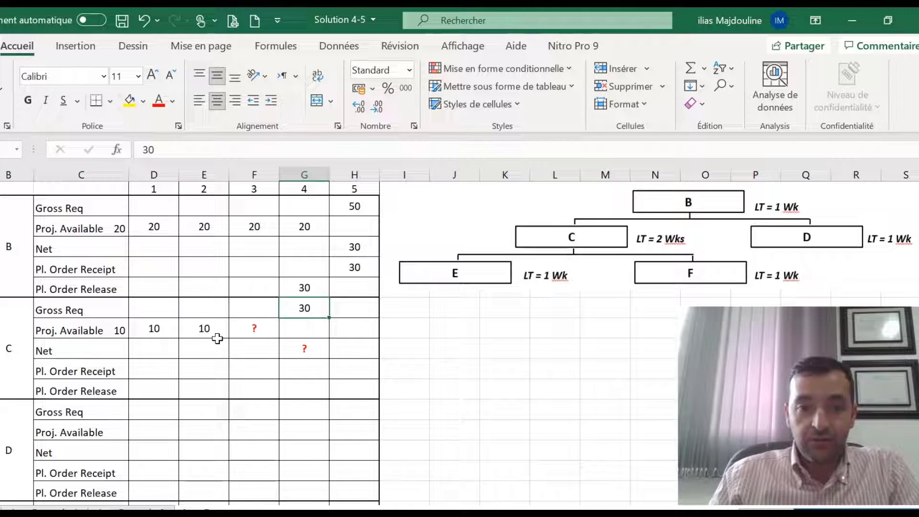
{"action": "mouse_move", "coordinate": [212, 325]}
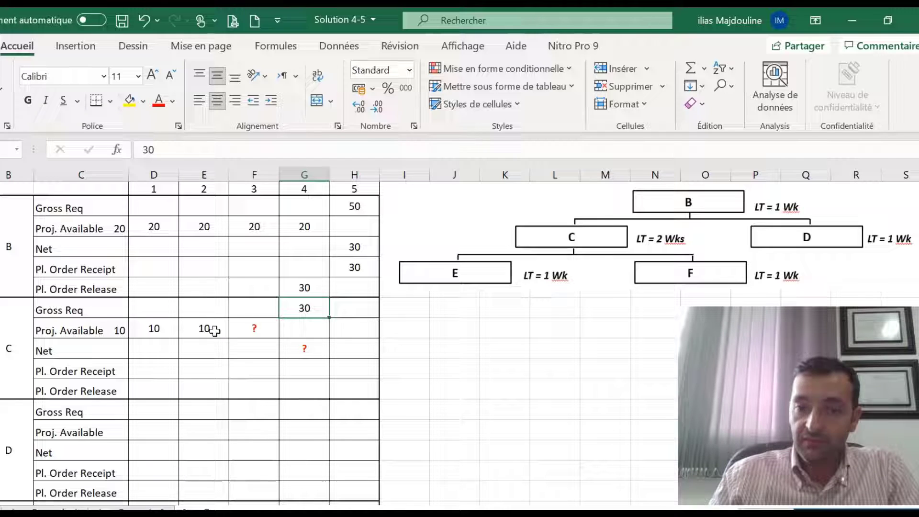
{"action": "mouse_move", "coordinate": [225, 329]}
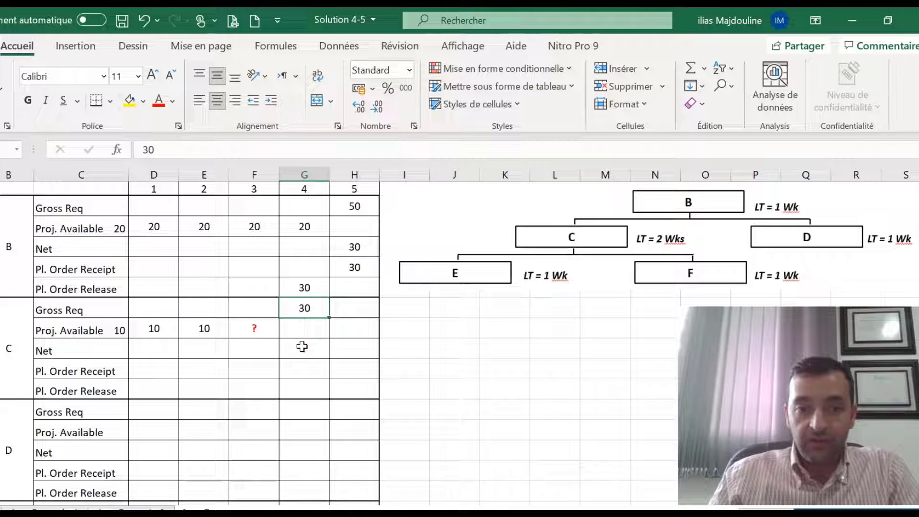
{"action": "left_click", "coordinate": [303, 350]}
{"action": "type", "text": "20"}
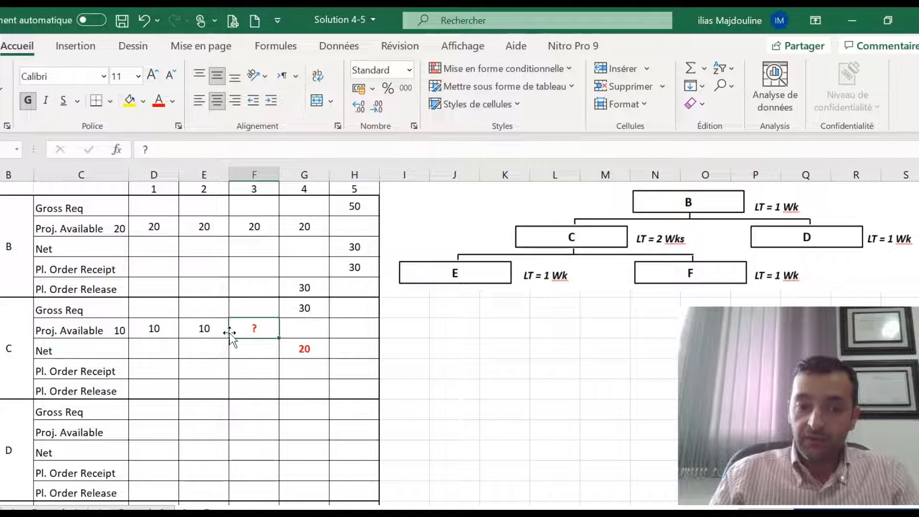
{"action": "type", "text": "10"}
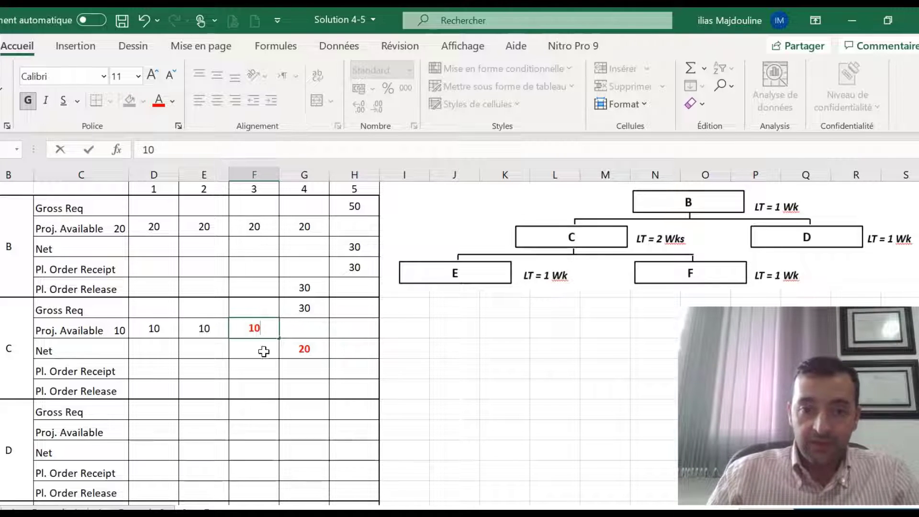
Enter 20 as item C's week-4 planned order receipt and week-2 planned order release.
{"action": "left_click", "coordinate": [303, 370]}
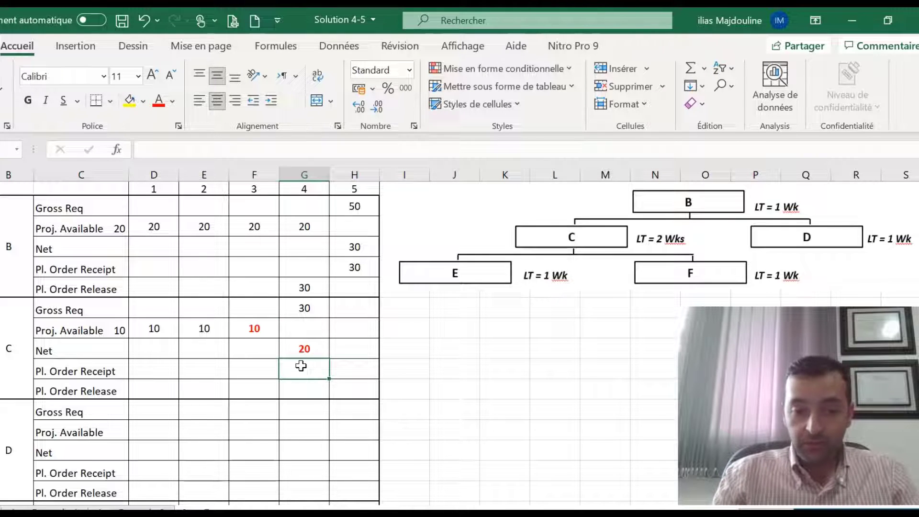
{"action": "type", "text": "20"}
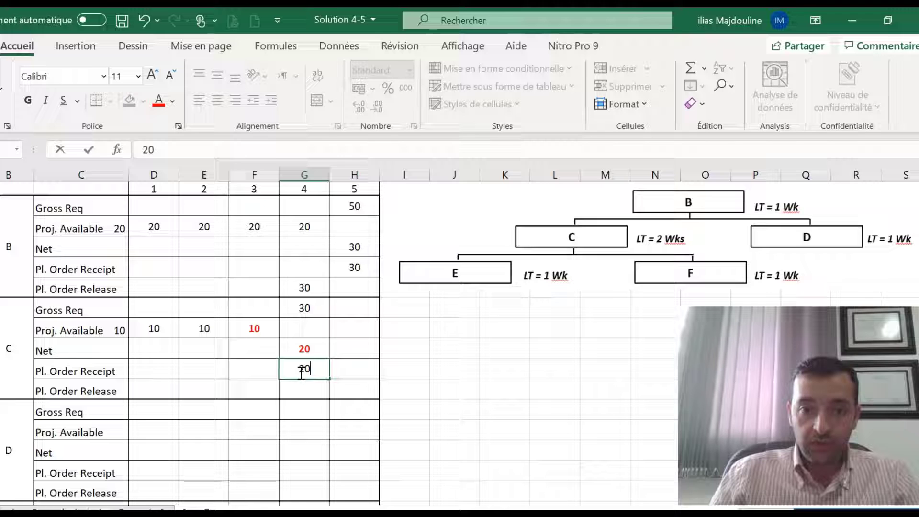
{"action": "key", "text": "enter"}
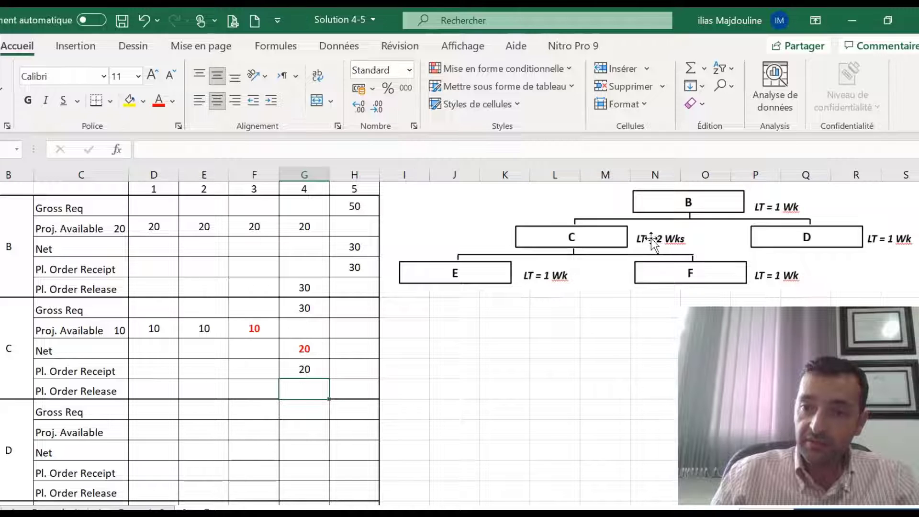
{"action": "mouse_move", "coordinate": [313, 387]}
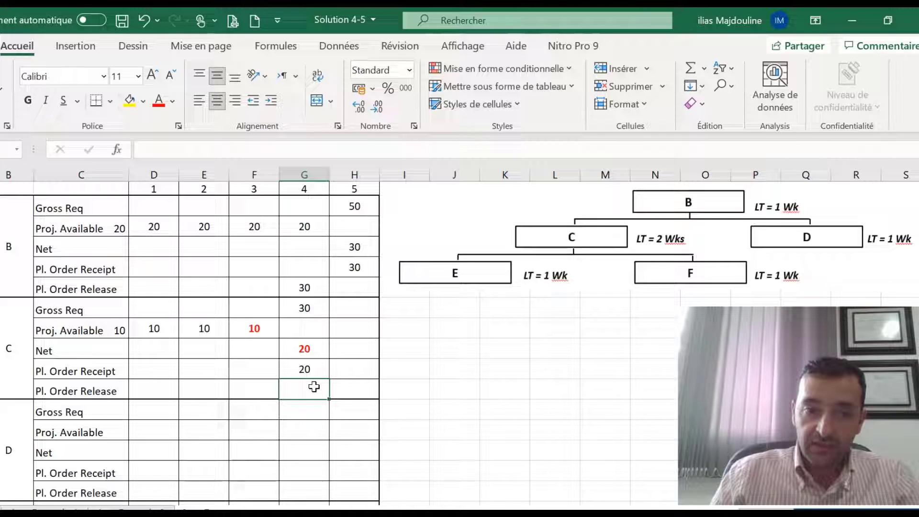
{"action": "left_click", "coordinate": [203, 391]}
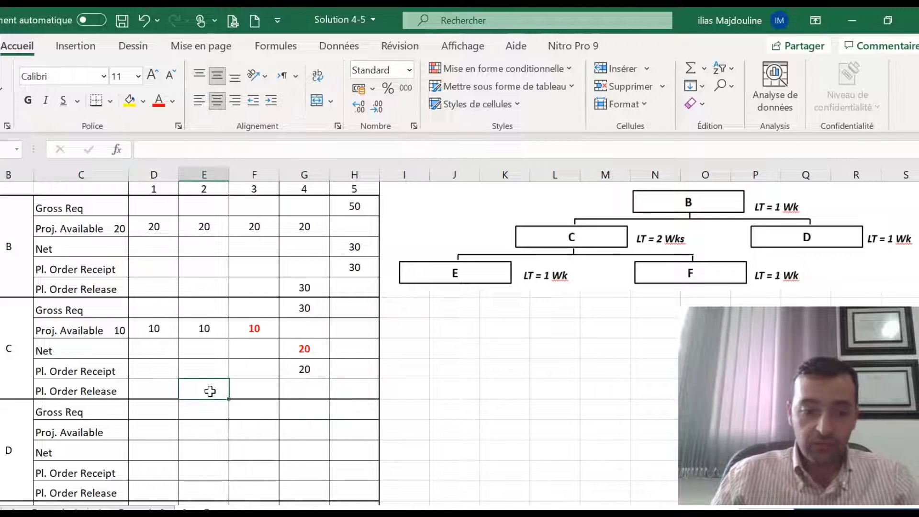
{"action": "type", "text": "20"}
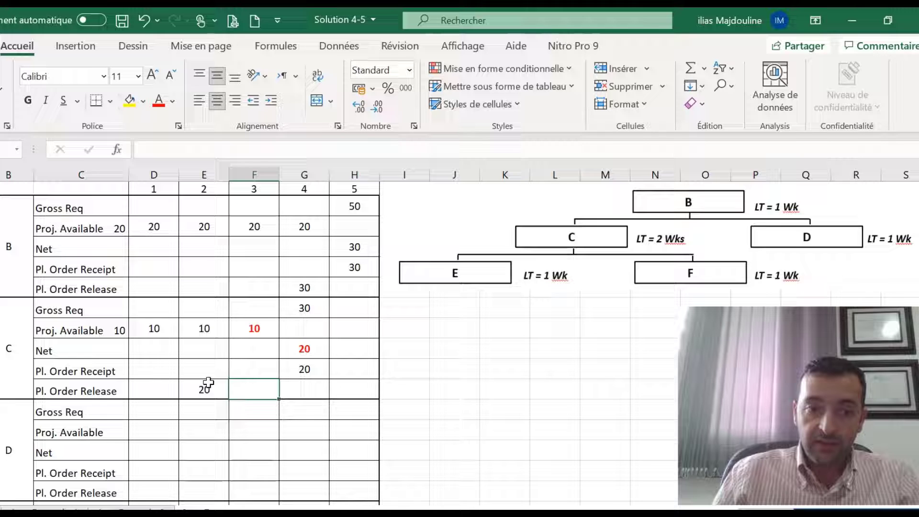
{"action": "mouse_move", "coordinate": [483, 273]}
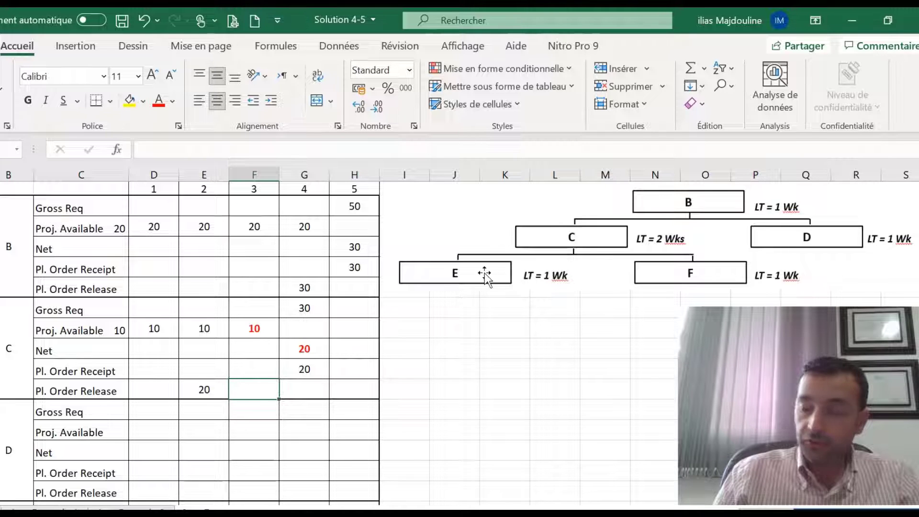
Enter 20 as item E's week-2 gross requirement and 0 as its week-1 projected available.
{"action": "scroll", "scroll_direction": "down", "scroll_amount": 3}
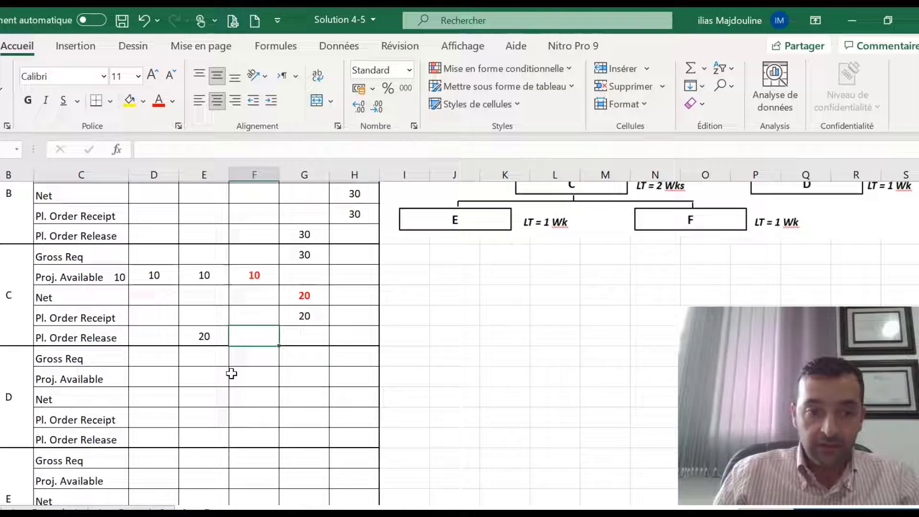
{"action": "scroll", "scroll_direction": "down", "scroll_amount": 3}
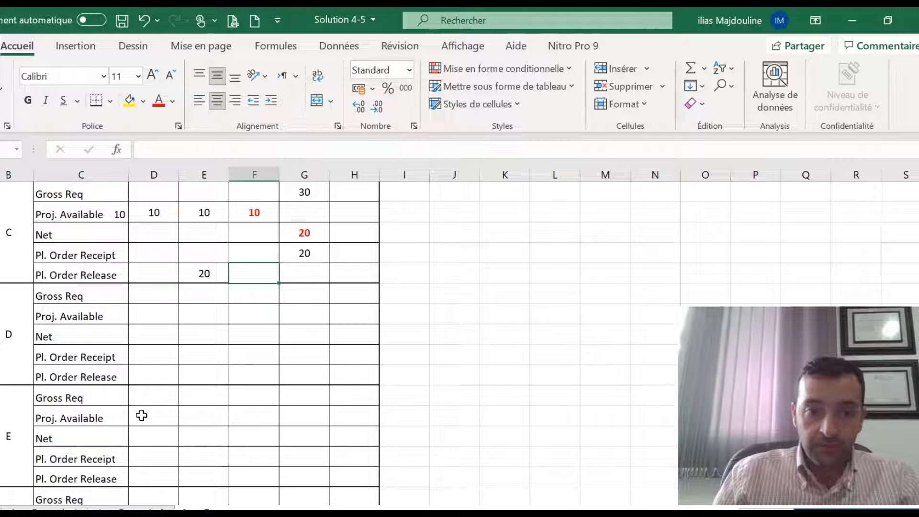
{"action": "mouse_move", "coordinate": [197, 394]}
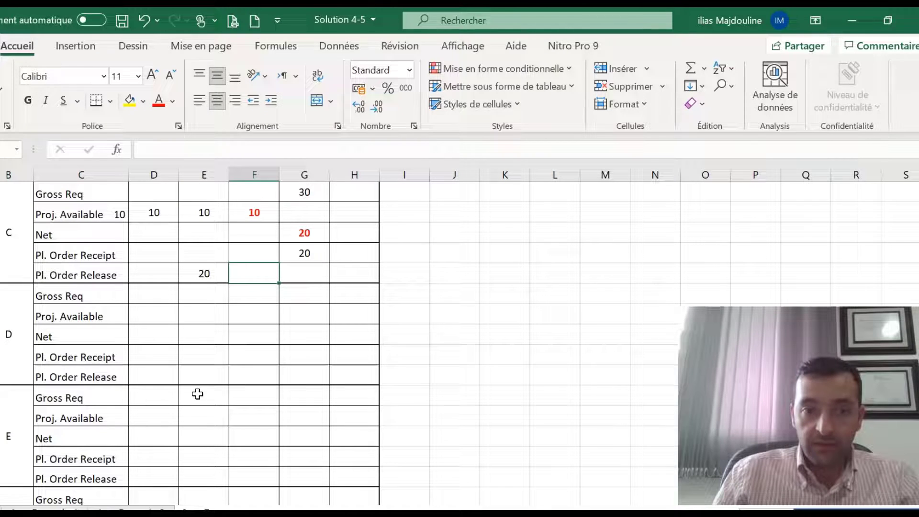
{"action": "scroll", "scroll_direction": "down", "scroll_amount": 3}
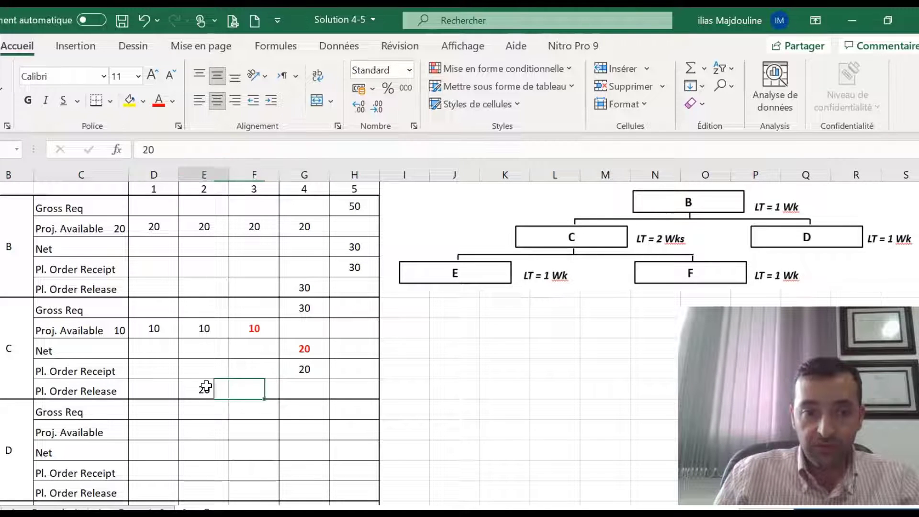
{"action": "type", "text": "20"}
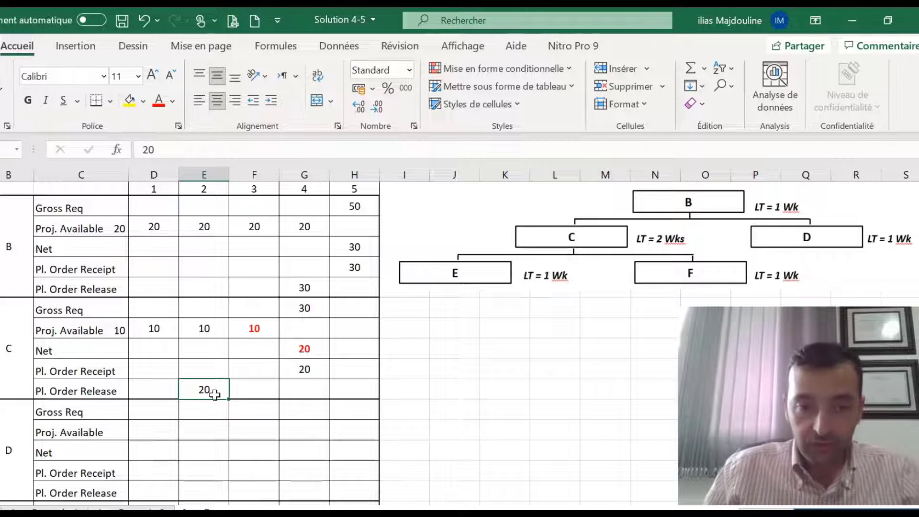
{"action": "scroll", "scroll_direction": "down", "scroll_amount": 3}
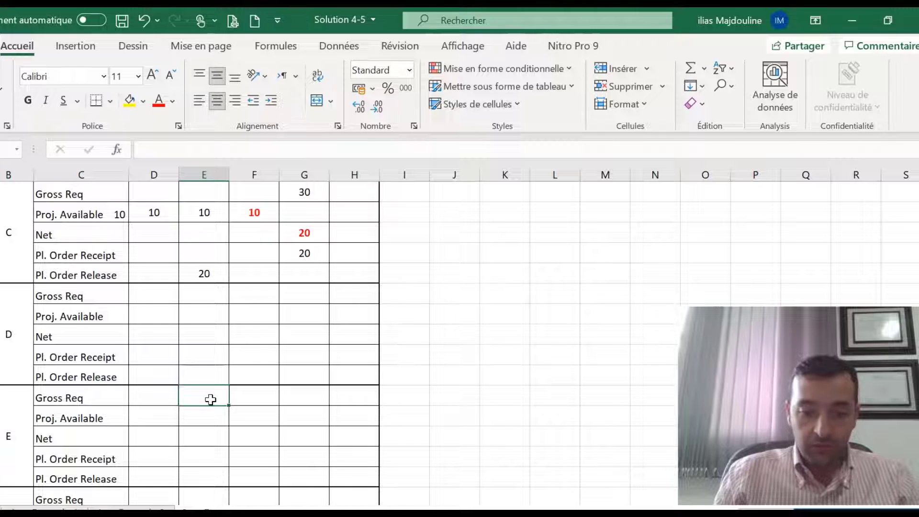
{"action": "type", "text": "20"}
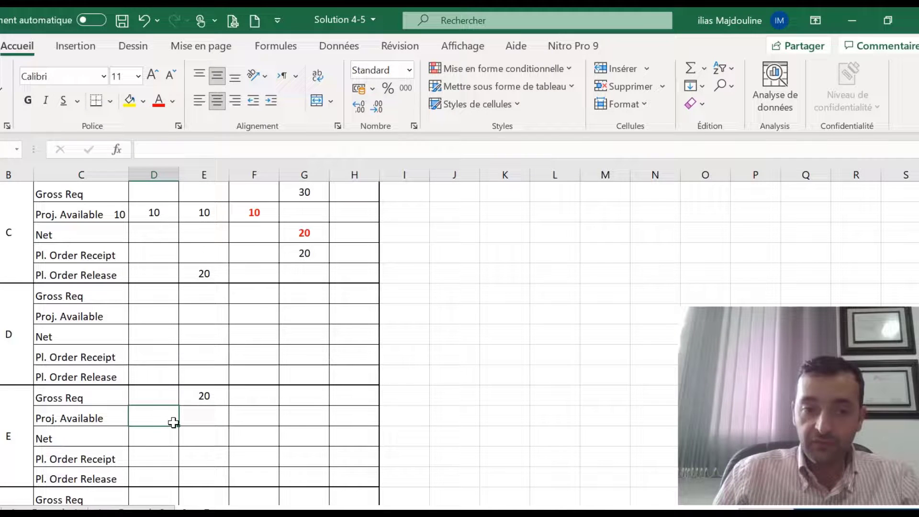
{"action": "type", "text": "0"}
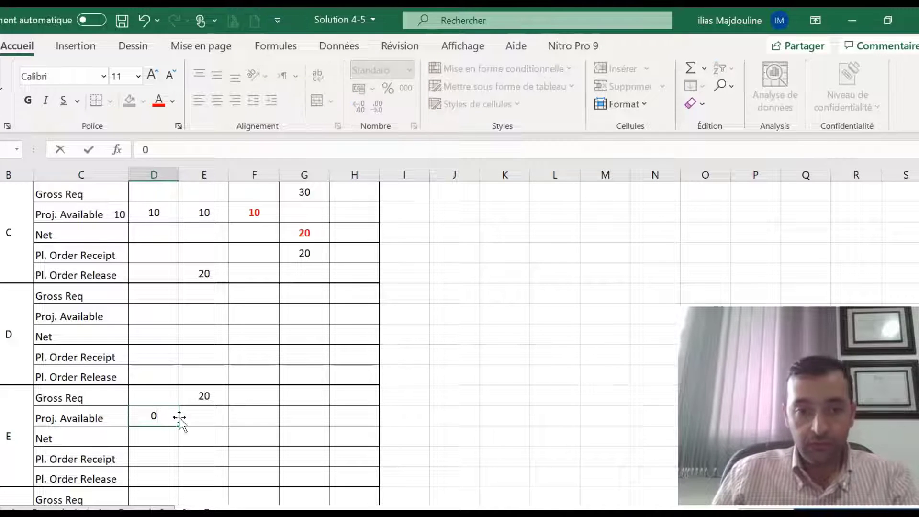
{"action": "key", "text": "Enter"}
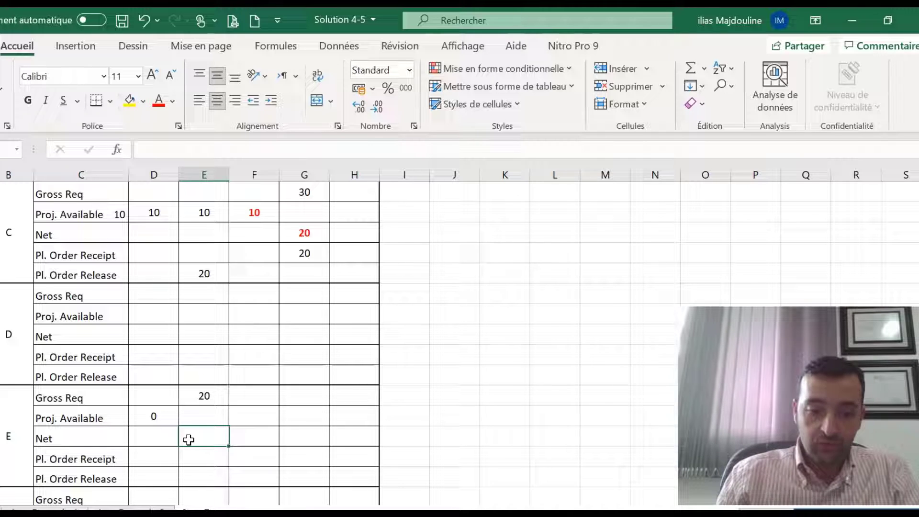
Enter 20 for item E's week-2 net and planned receipt, and its week-1 planned release.
{"action": "type", "text": "20"}
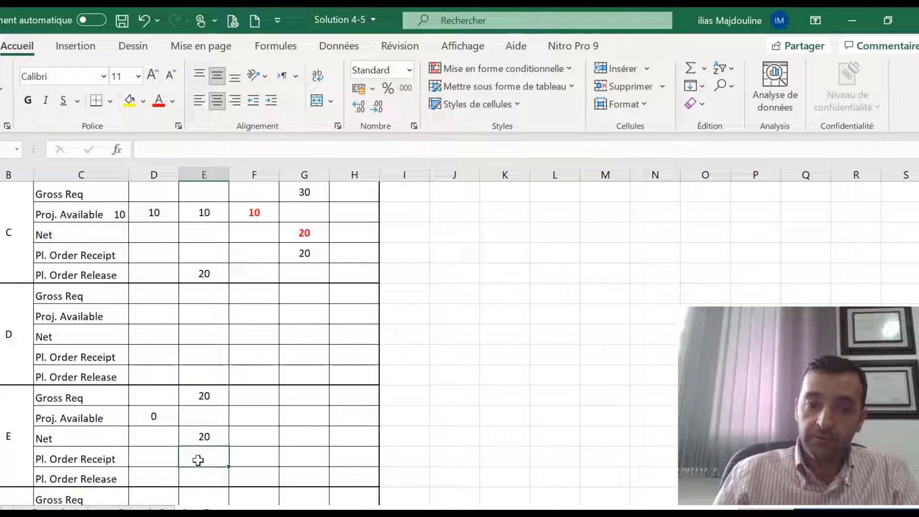
{"action": "scroll", "scroll_direction": "down", "scroll_amount": 3}
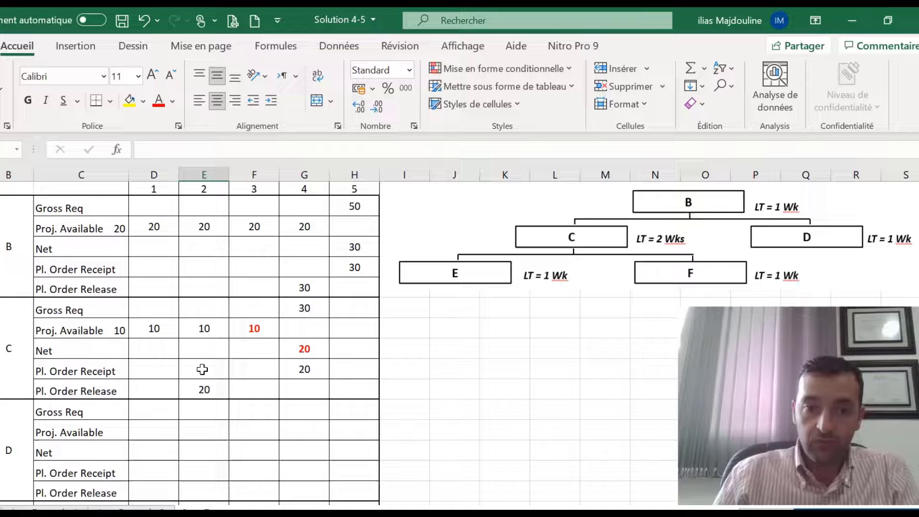
{"action": "scroll", "scroll_direction": "down", "scroll_amount": 3}
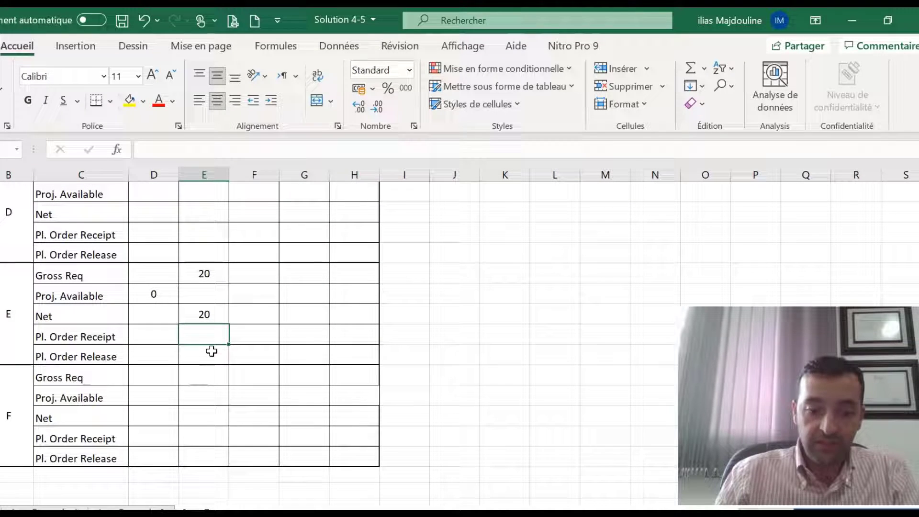
{"action": "type", "text": "20"}
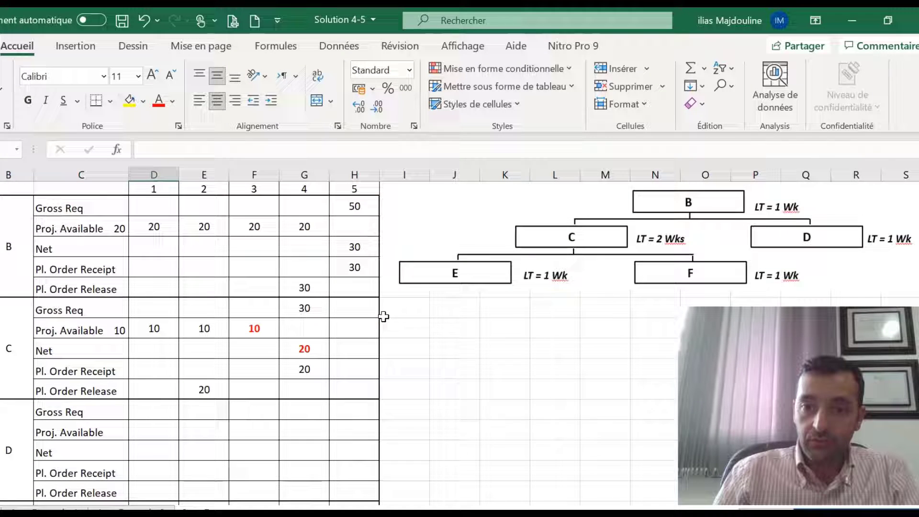
{"action": "mouse_move", "coordinate": [539, 275]}
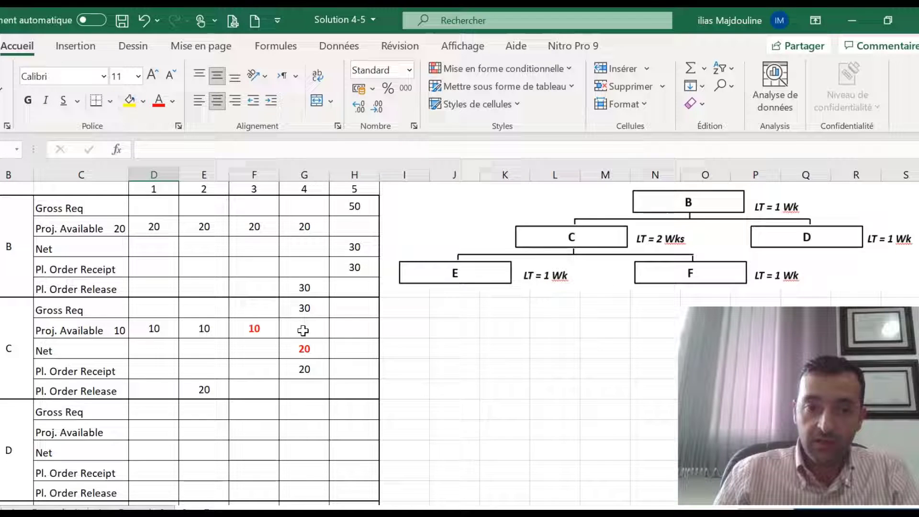
{"action": "scroll", "scroll_direction": "down", "scroll_amount": 3}
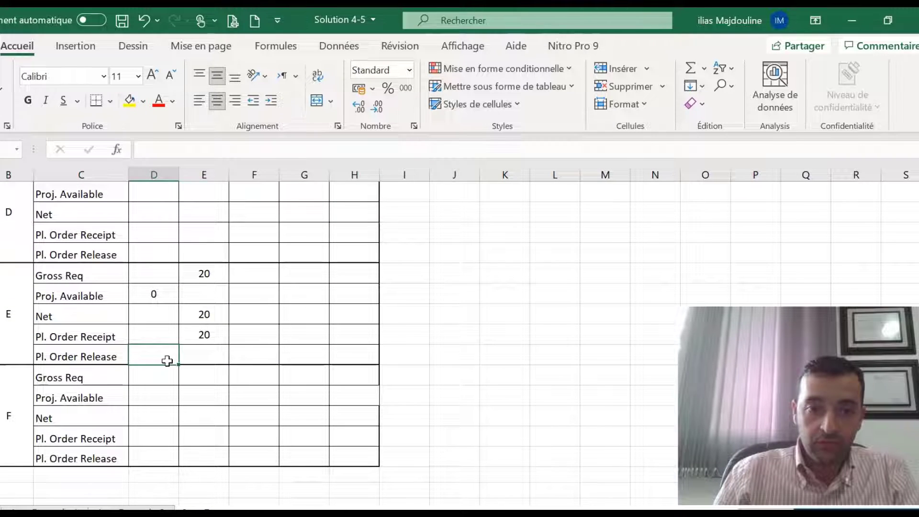
{"action": "type", "text": "20"}
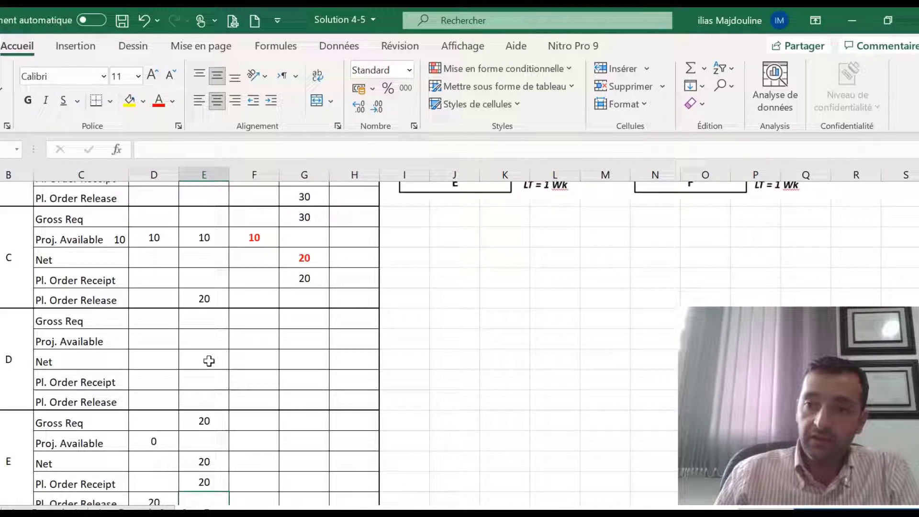
{"action": "scroll", "scroll_direction": "down", "scroll_amount": 3}
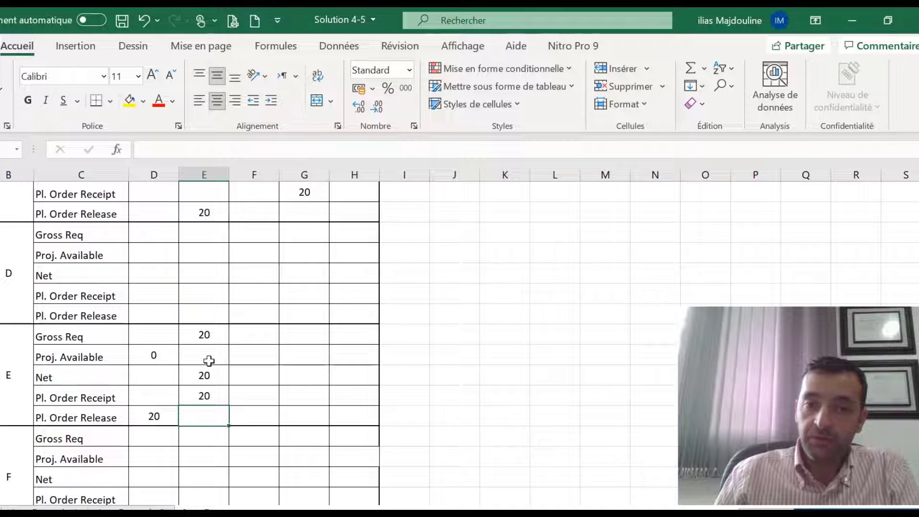